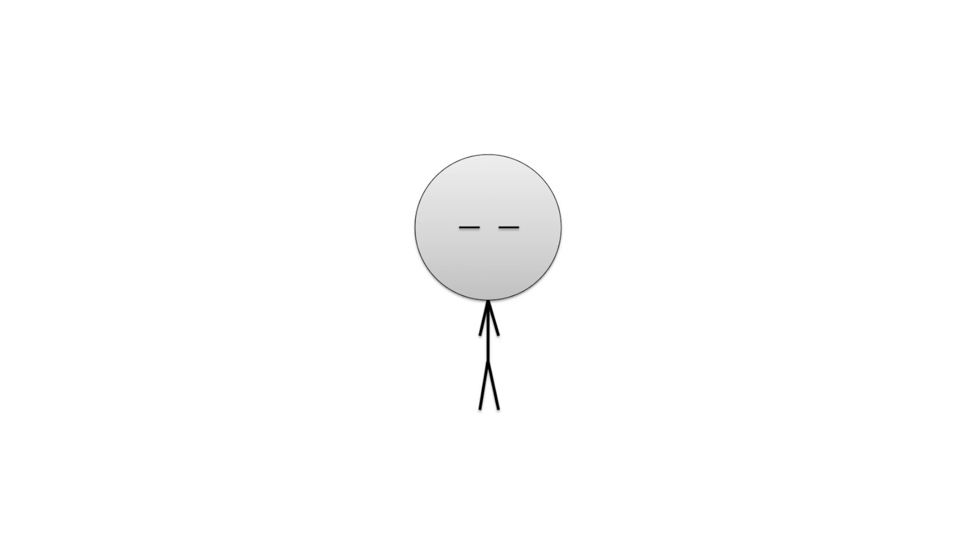
# Step: Advance the slideshow so the grey head turns aside and the dash eyes slant
pyautogui.moveTo(488, 228); pyautogui.dragTo(521, 228)
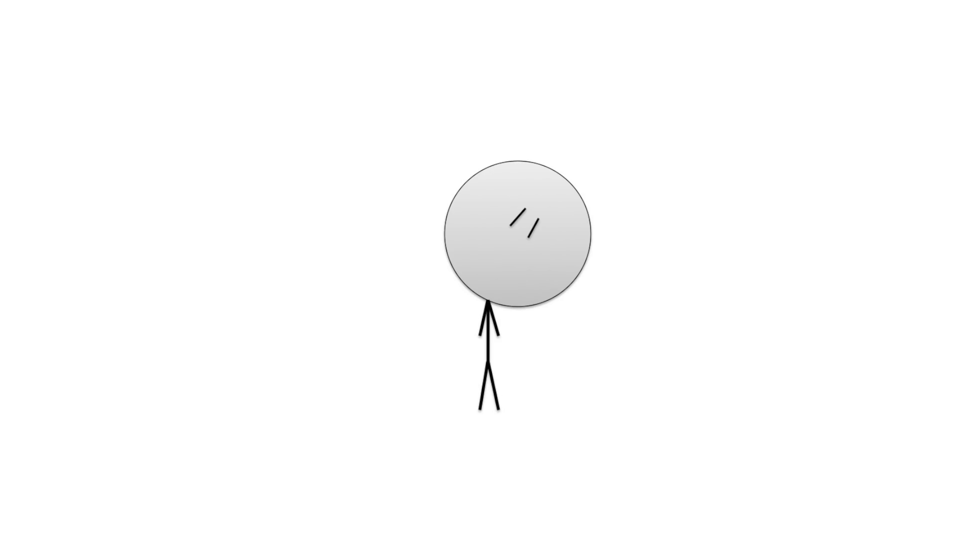